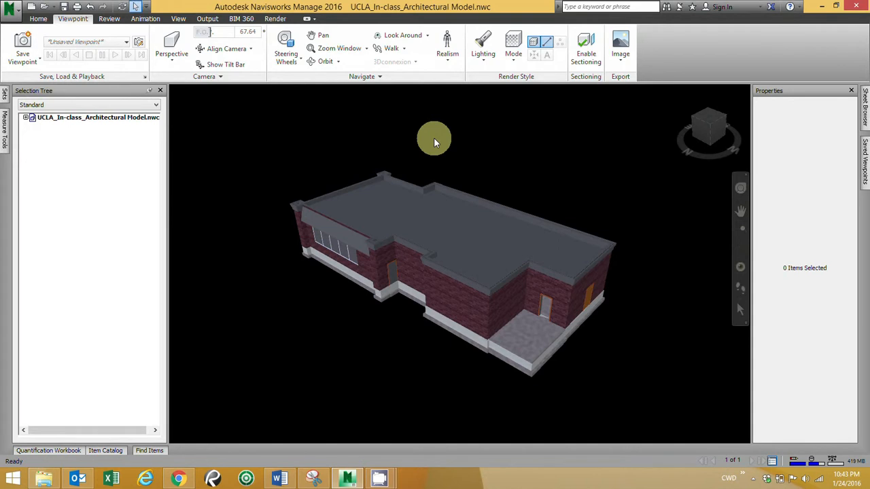
mouse_move(422, 165)
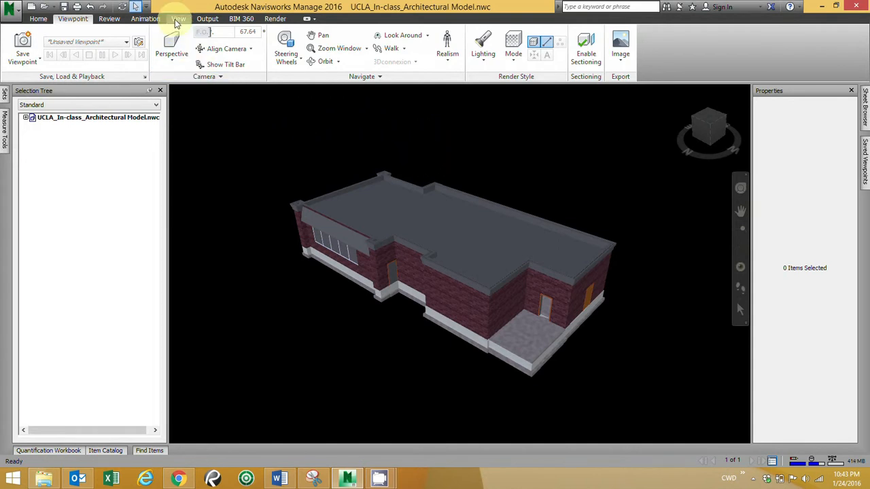
- Switch to the View tab to reach the navigation, scene view and workspace options
click(179, 19)
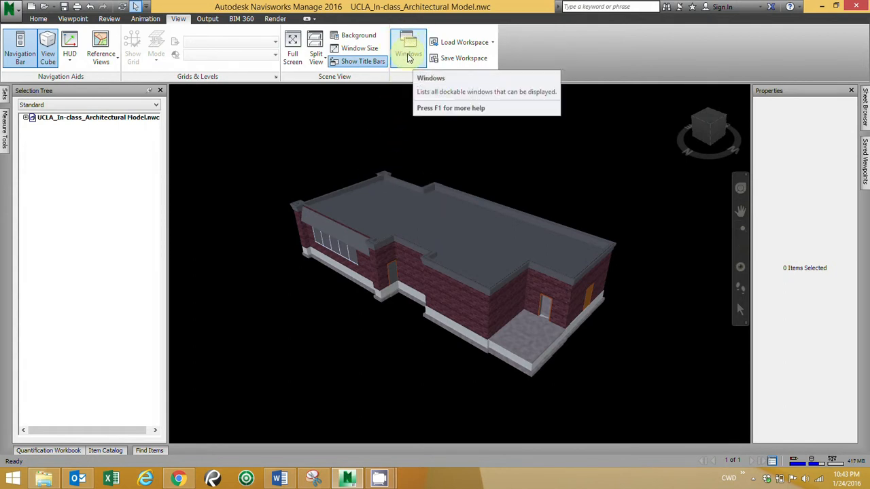
click(408, 48)
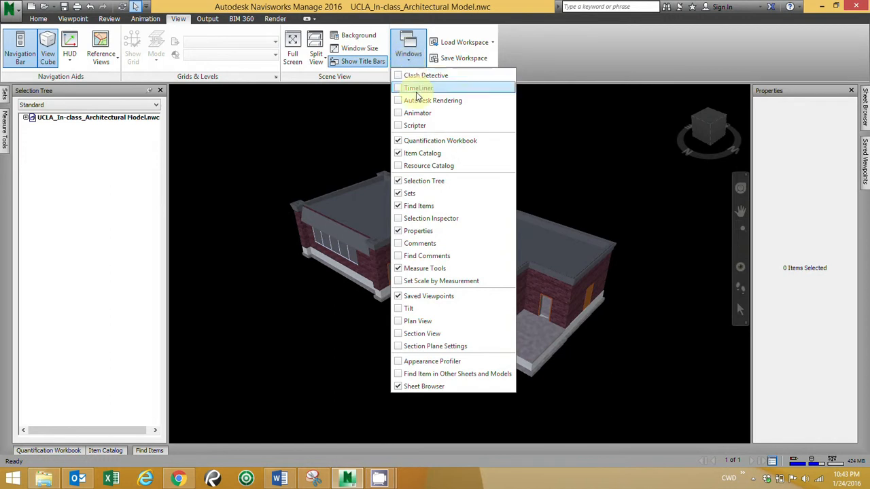
mouse_move(438, 268)
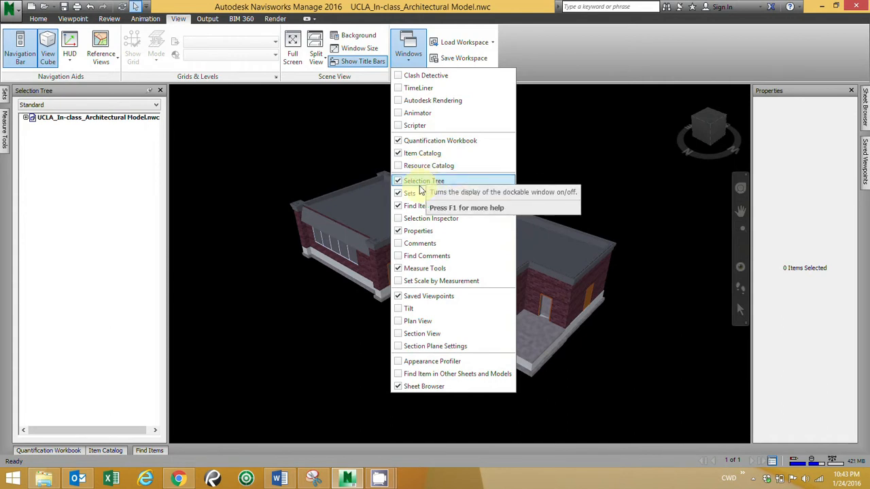
mouse_move(410, 192)
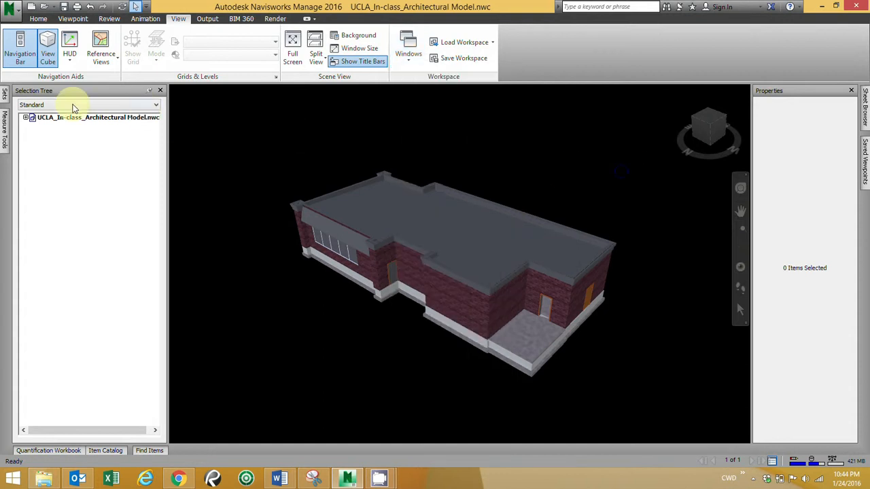
mouse_move(798, 100)
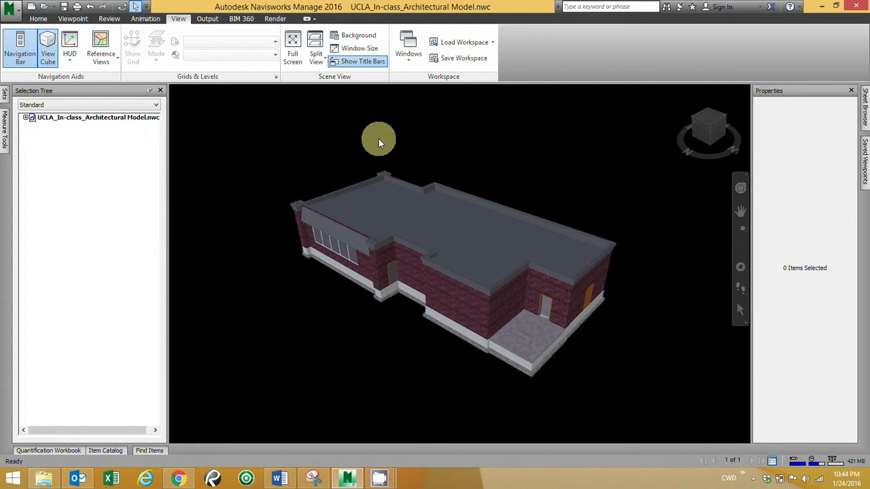
- Slide out the Sets panel from the left edge
click(5, 94)
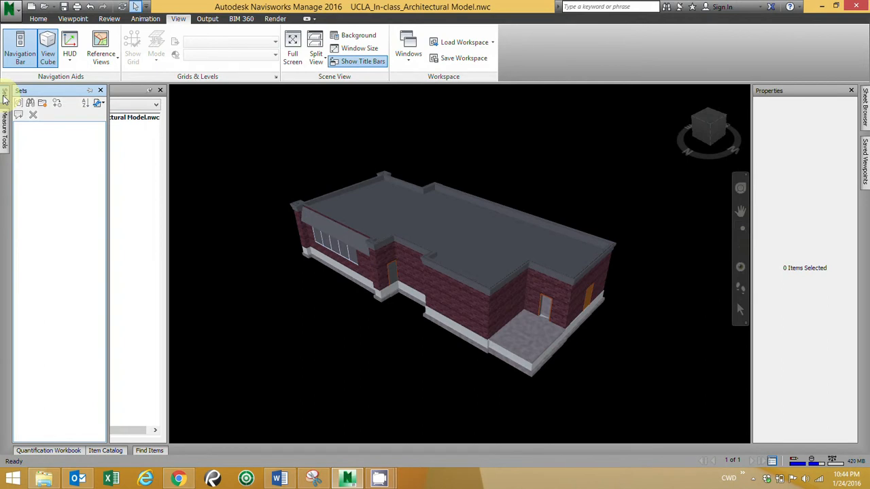
mouse_move(48, 139)
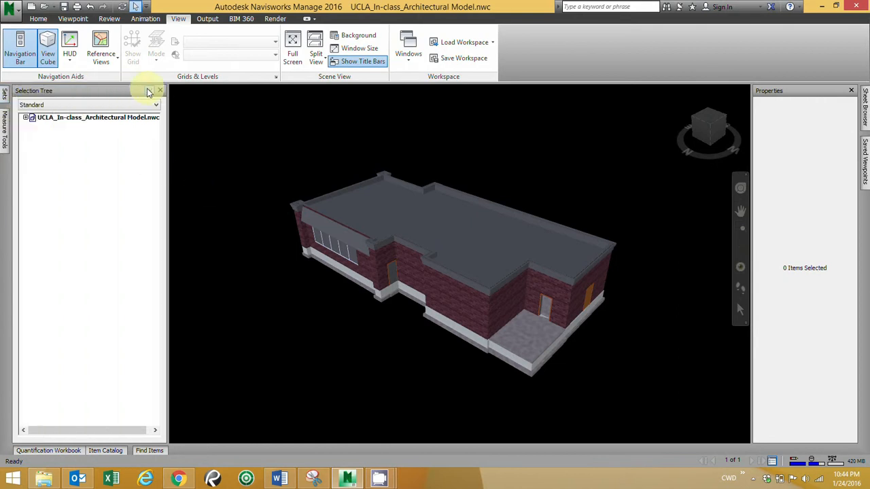
mouse_move(149, 91)
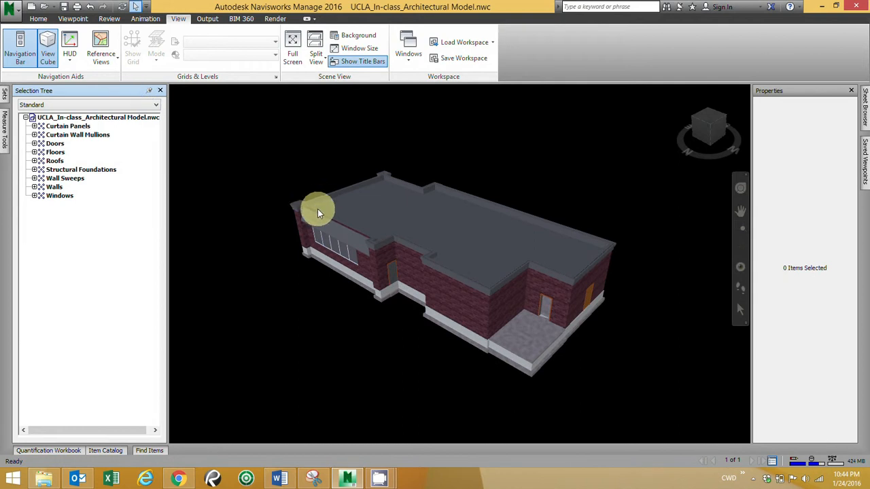
mouse_move(282, 189)
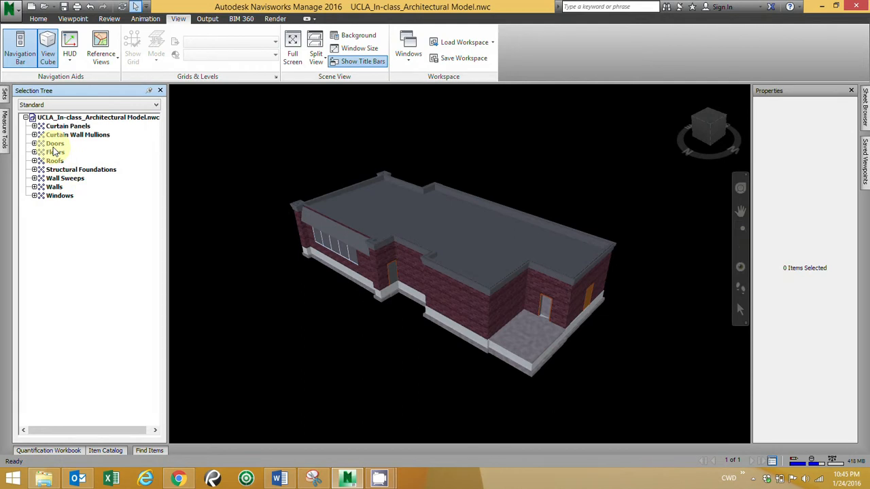
mouse_move(72, 153)
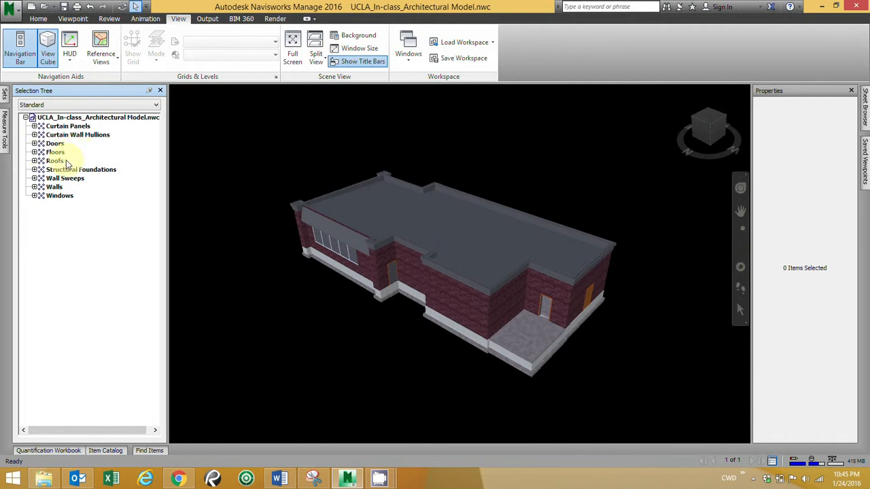
- Re-expand the model root, drill into Doors > Single-Flush > 36" x 84", and select that type
click(25, 117)
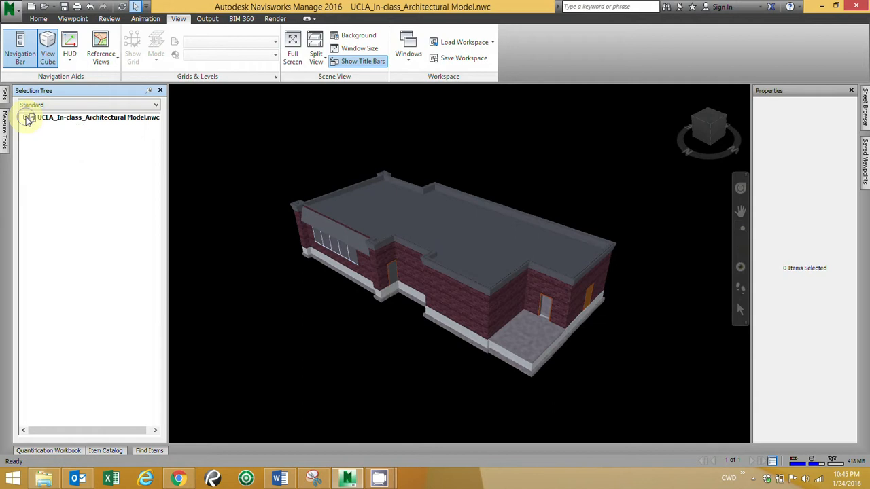
click(25, 117)
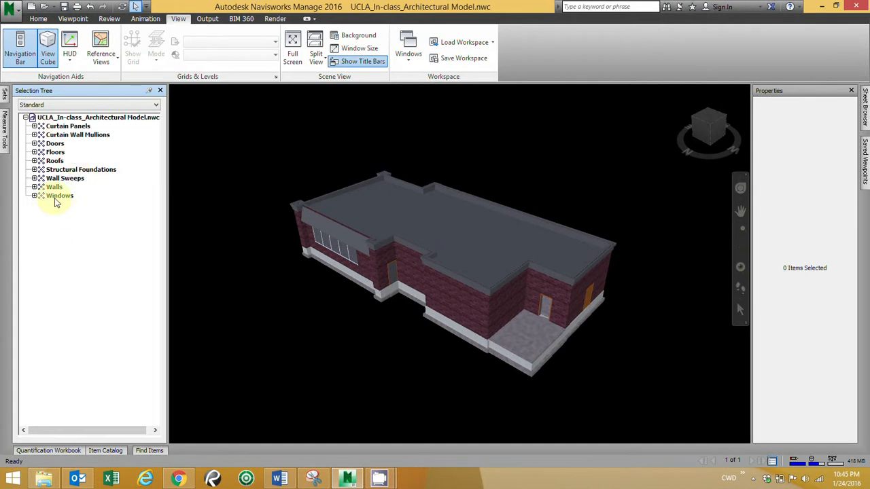
mouse_move(56, 203)
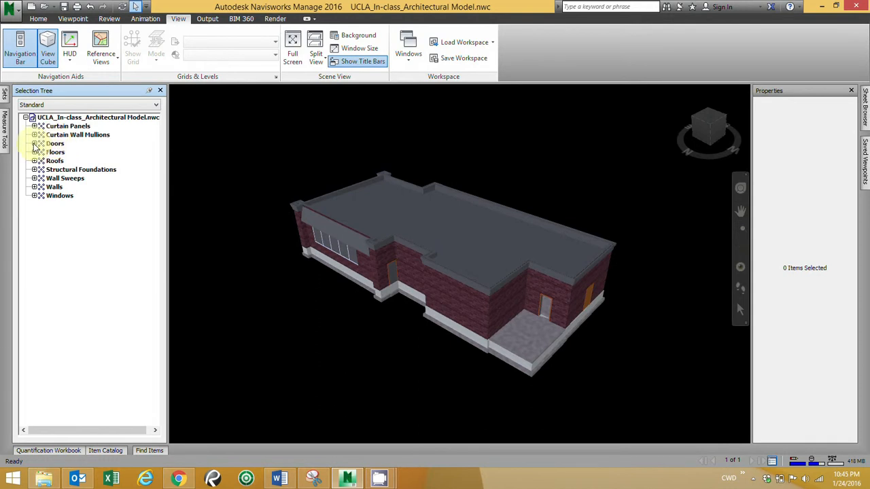
click(34, 143)
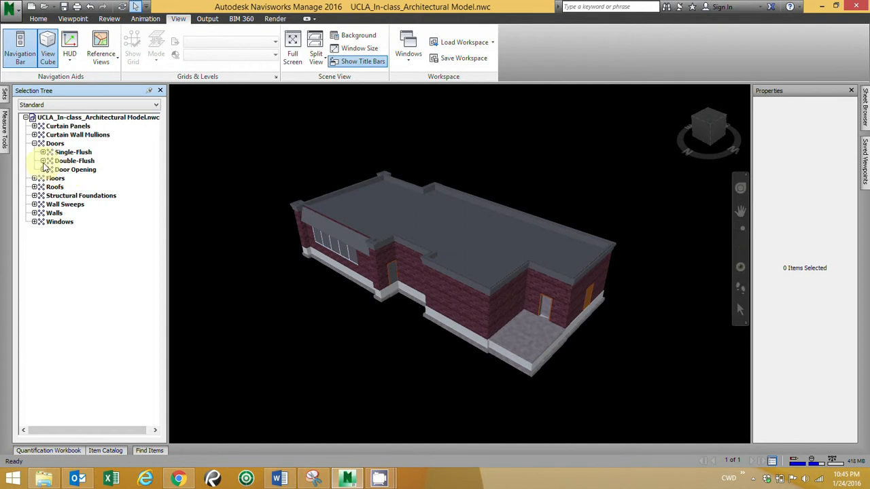
click(43, 152)
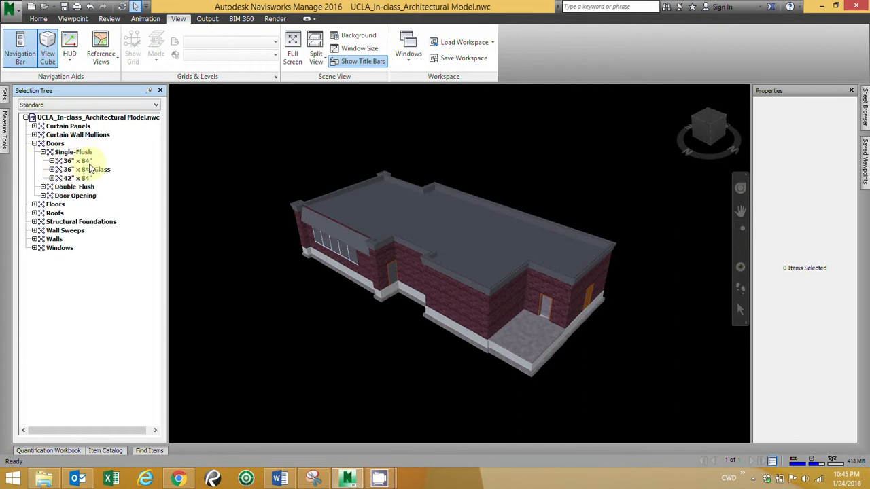
click(53, 161)
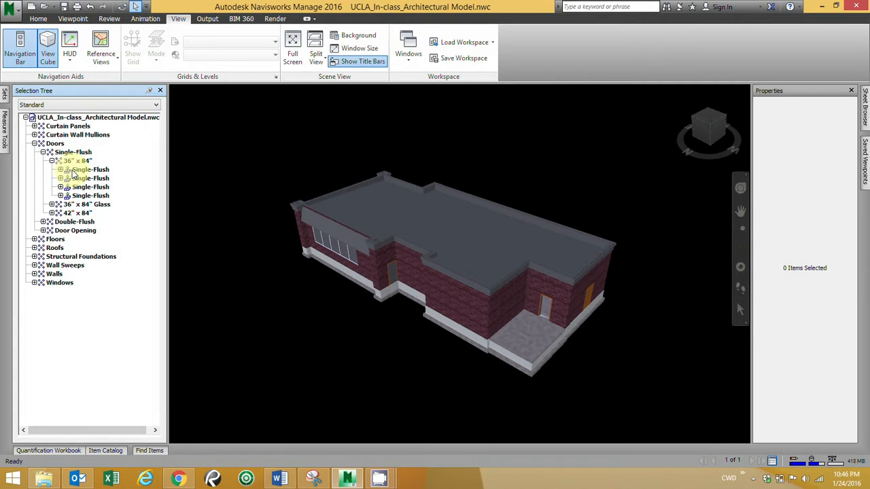
click(89, 169)
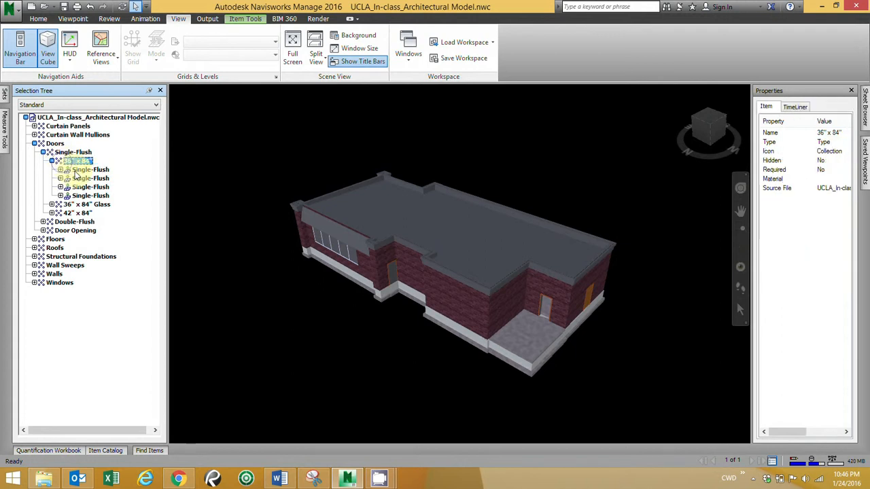
- Reselect the 36" x 84" door type, then select the whole Doors category node
click(89, 170)
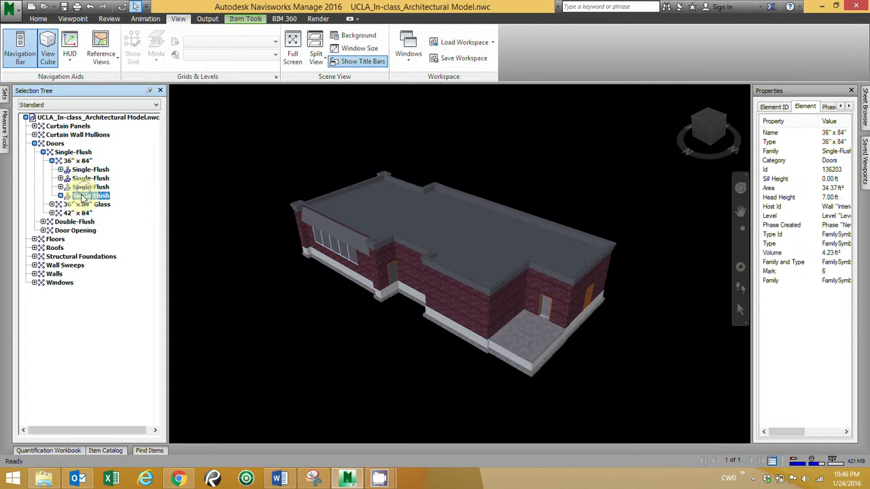
click(90, 195)
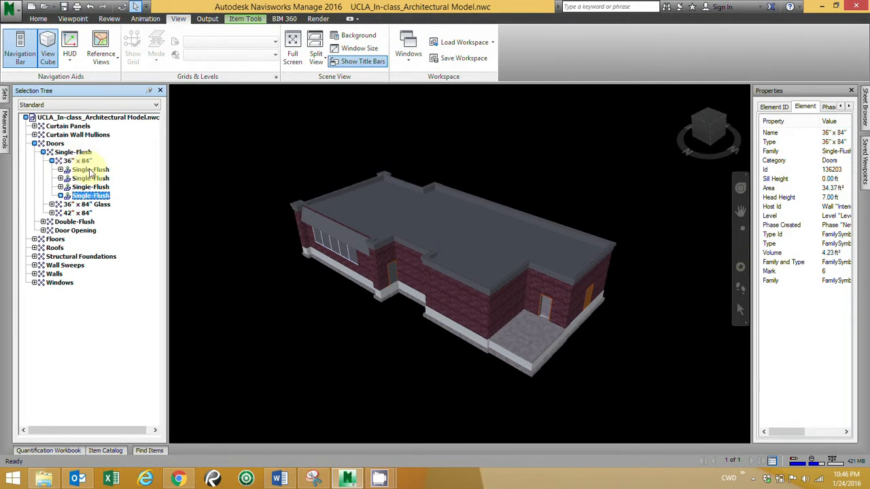
click(75, 161)
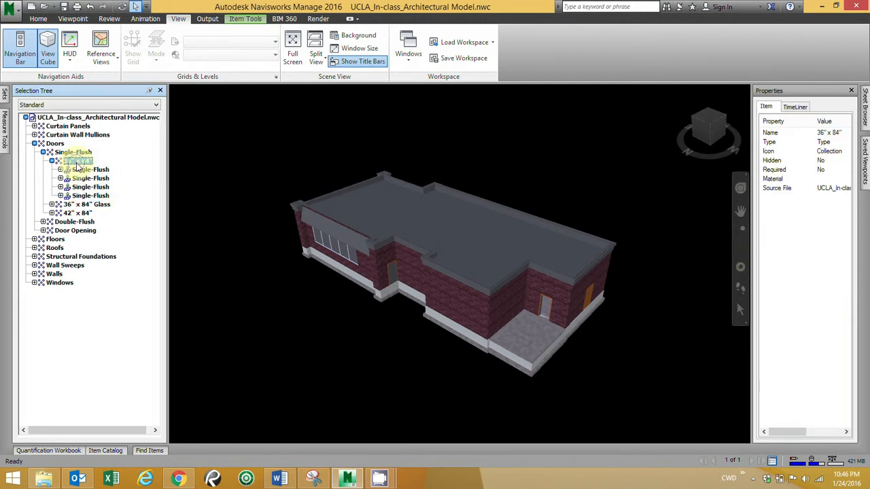
click(76, 161)
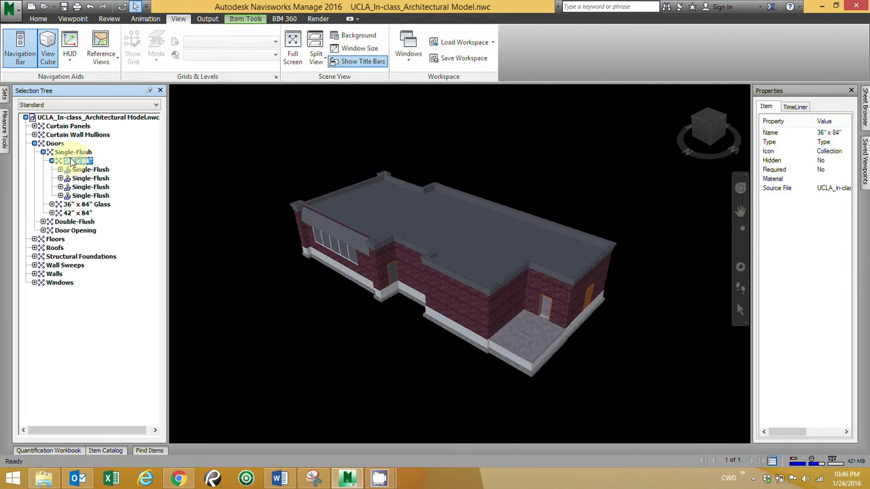
click(77, 160)
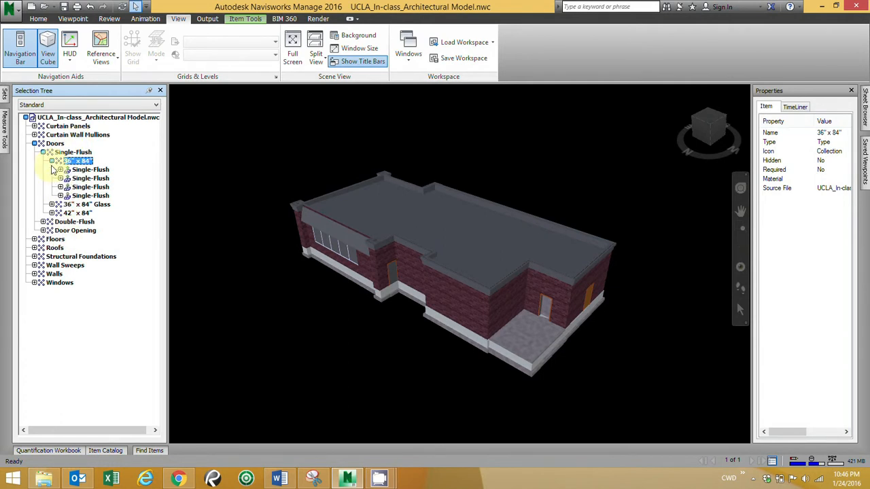
click(74, 152)
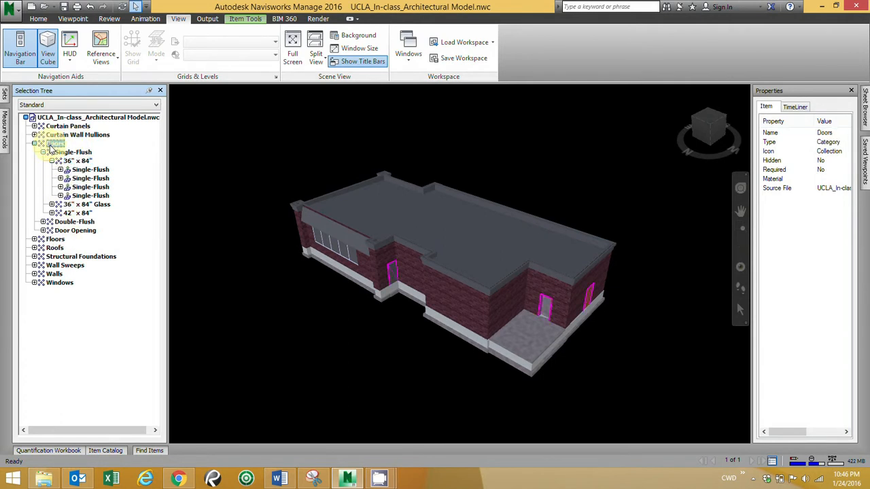
click(54, 144)
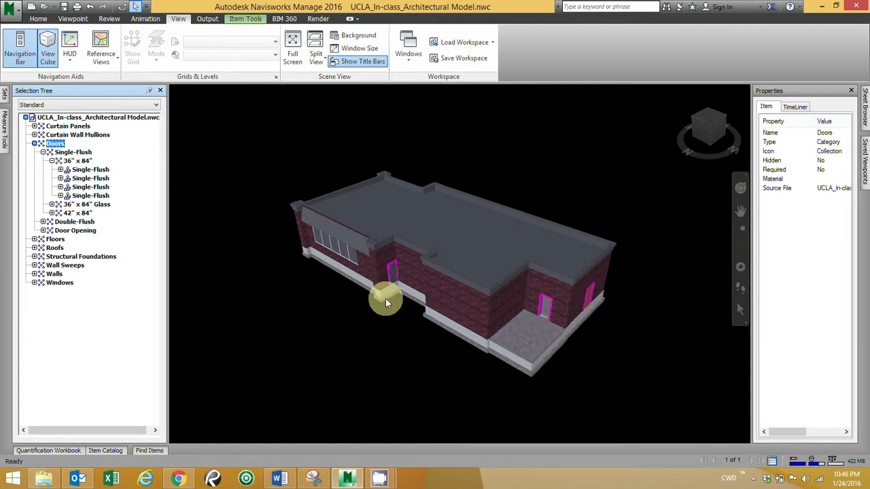
mouse_move(306, 228)
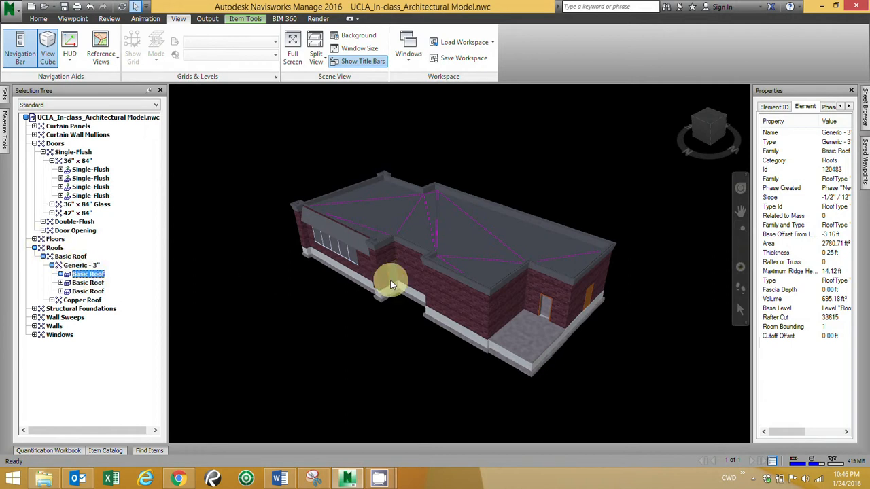
mouse_move(129, 224)
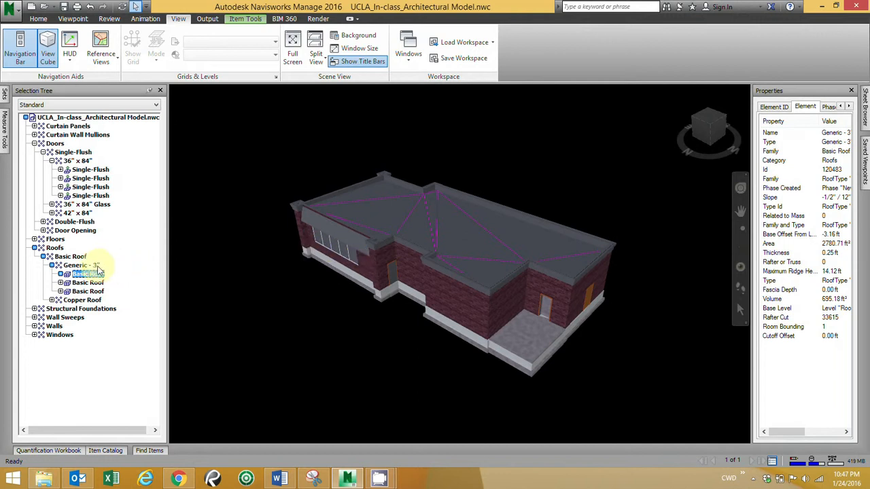
- Select a Generic - 3" Basic Roof piece in the Selection Tree
click(88, 273)
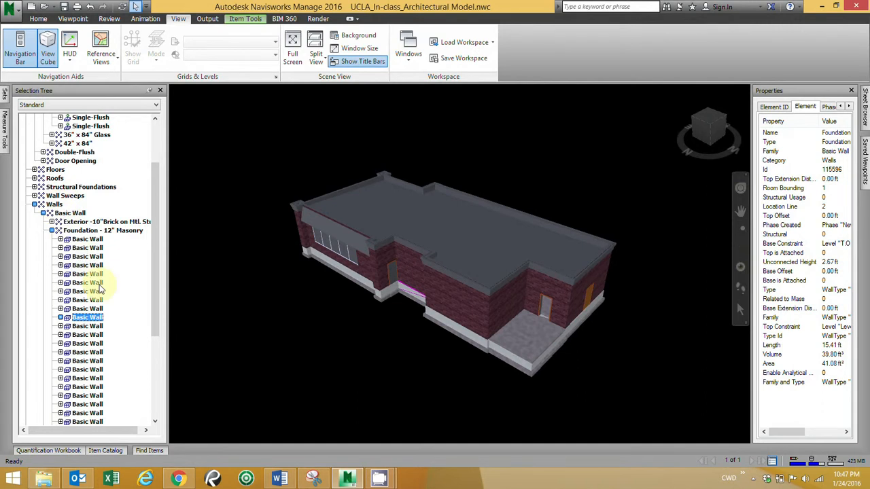
mouse_move(122, 285)
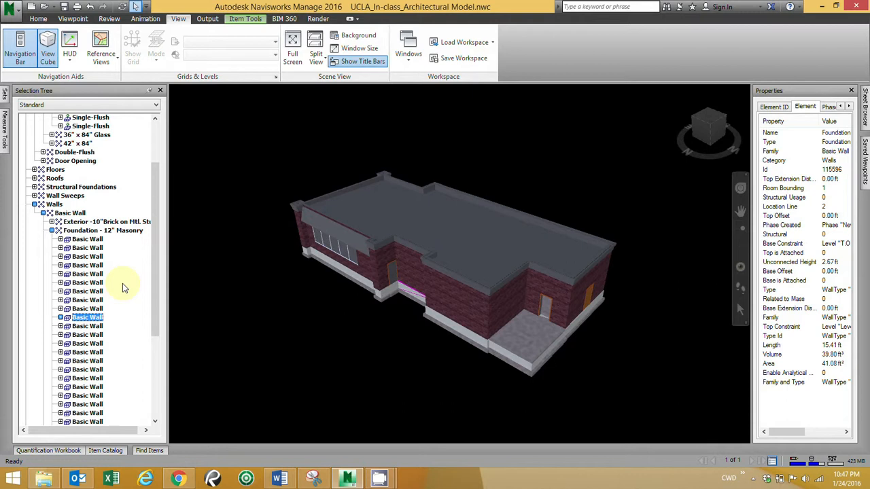
mouse_move(610, 184)
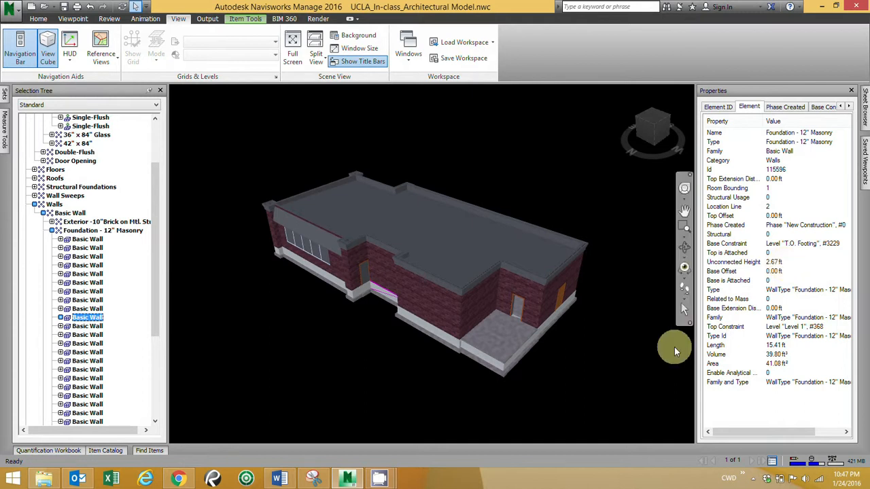
mouse_move(382, 291)
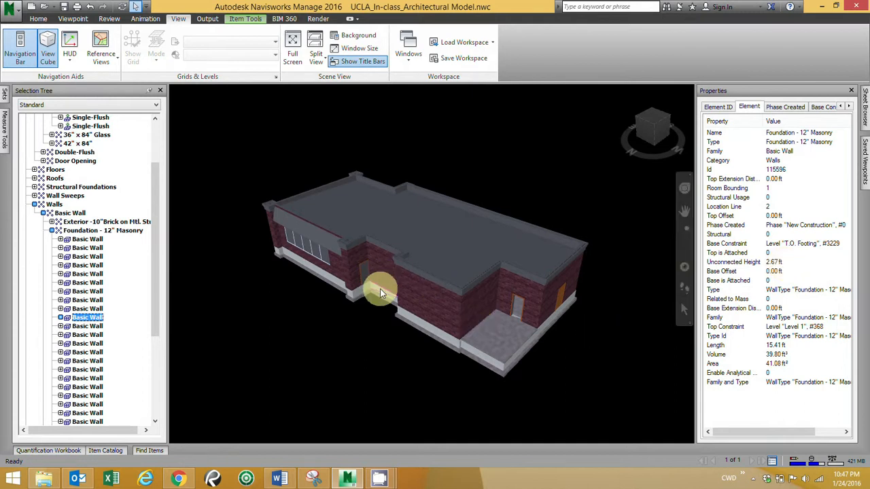
- Select an Exterior - 10" Brick on Mtl. Stud wall in the Scene View
click(427, 300)
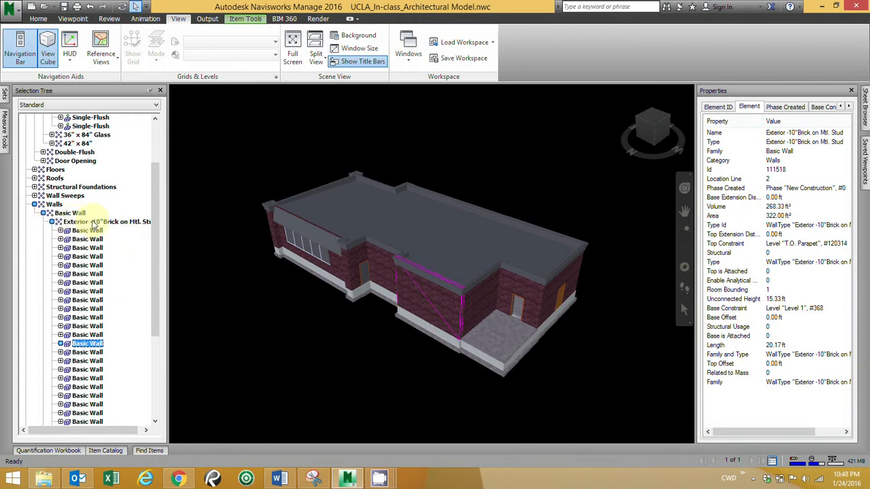
mouse_move(115, 226)
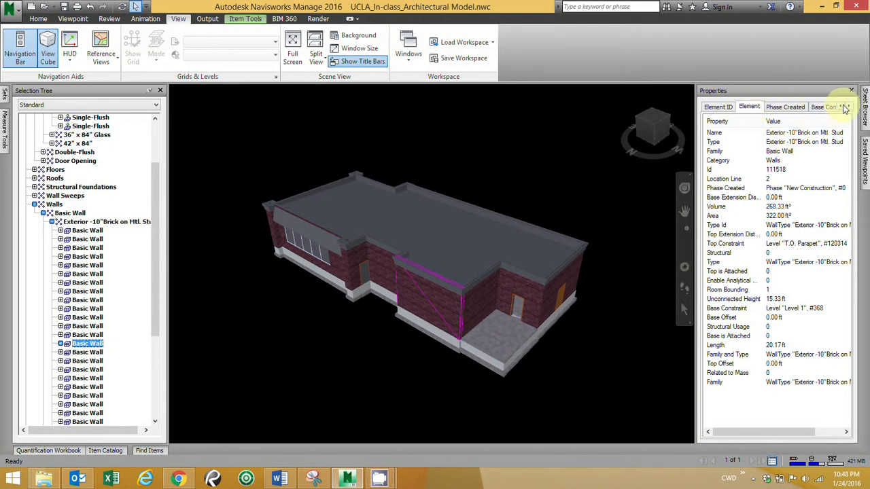
click(846, 107)
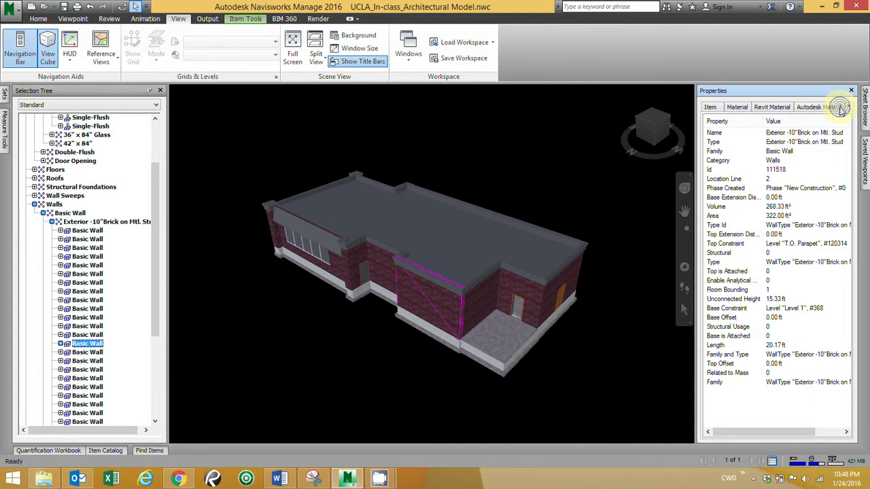
click(709, 106)
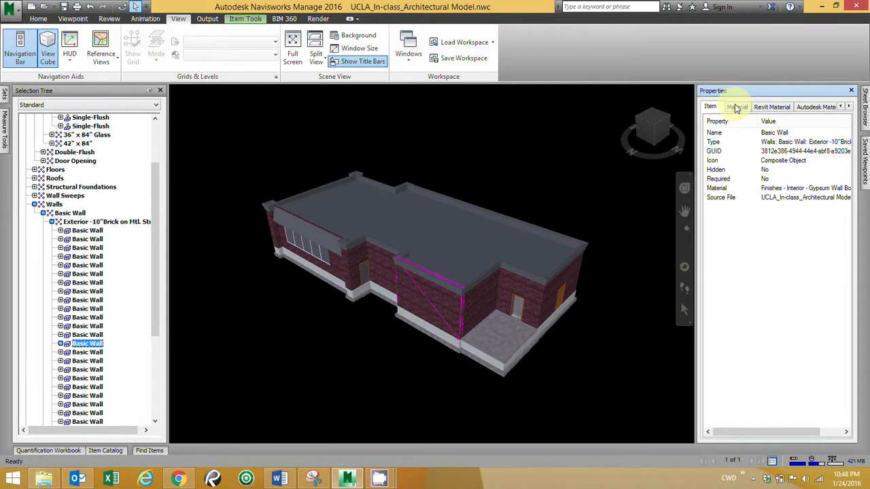
mouse_move(758, 108)
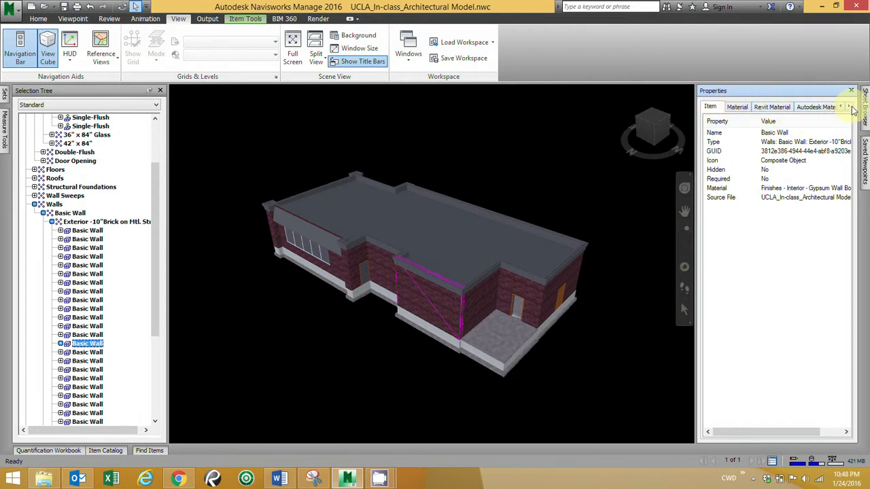
click(848, 107)
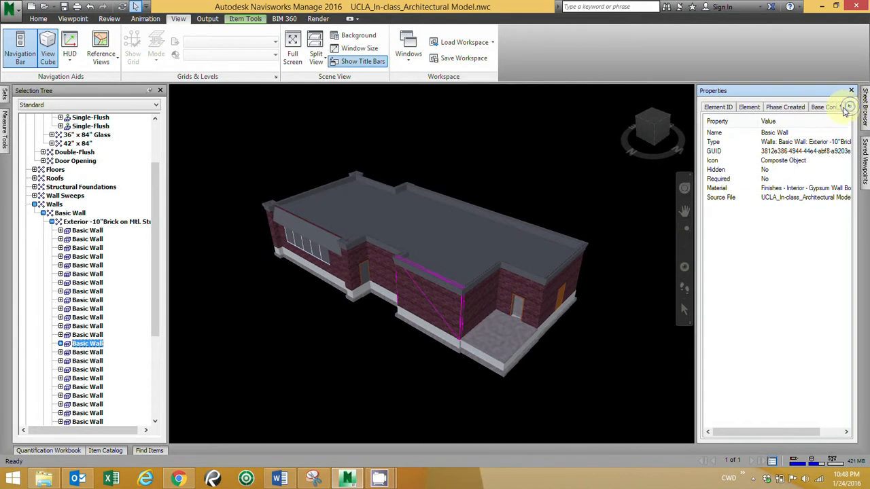
click(748, 107)
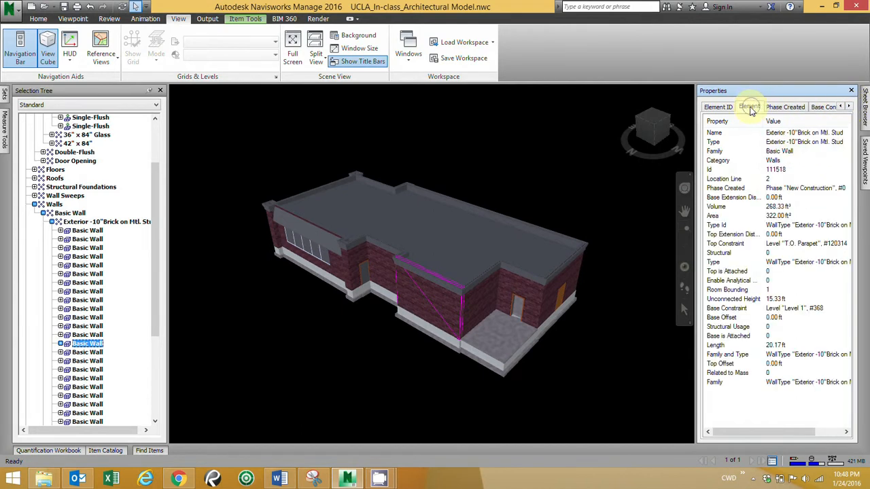
click(748, 107)
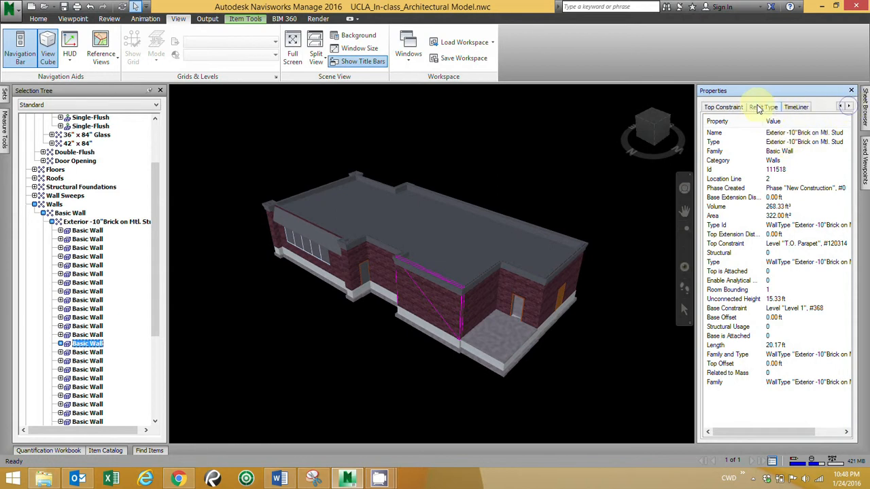
click(762, 107)
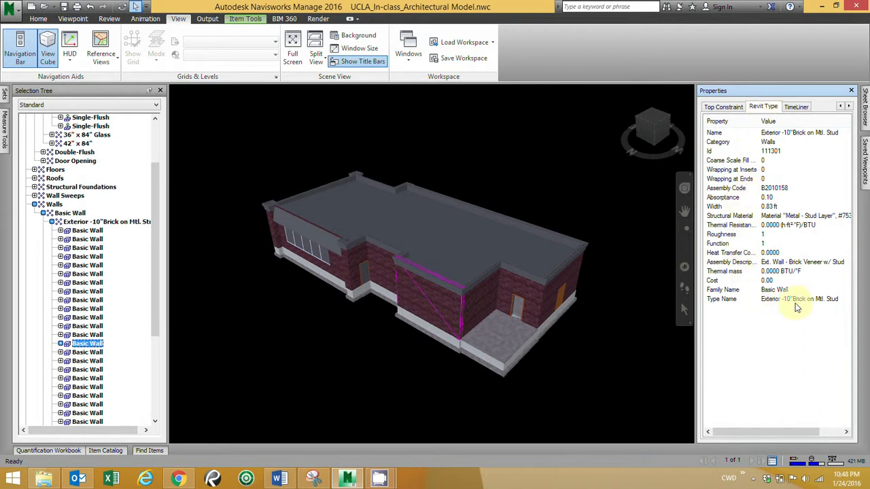
mouse_move(792, 294)
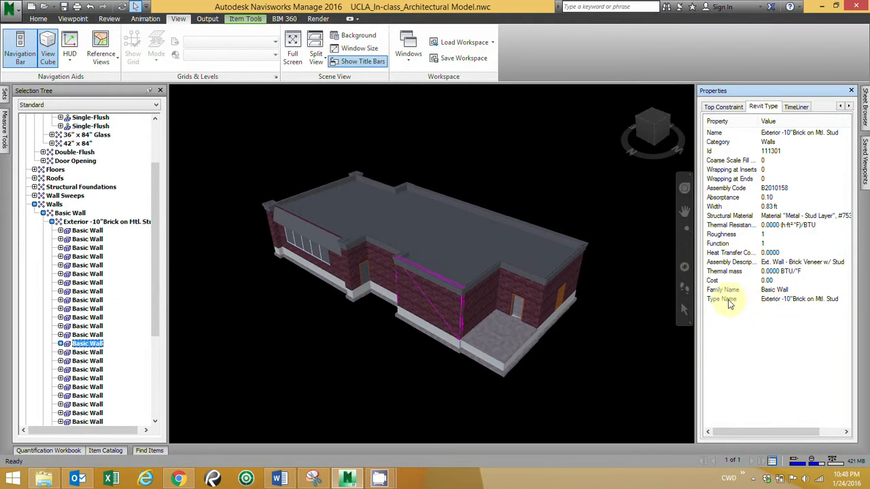
mouse_move(748, 279)
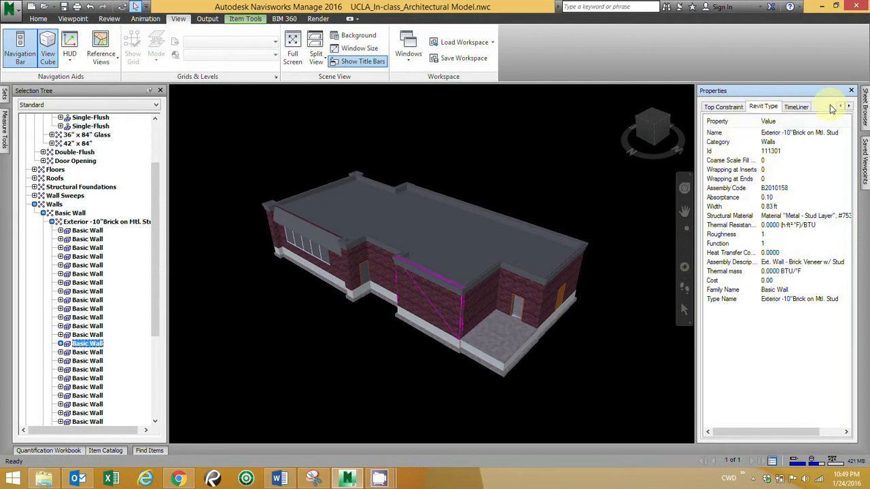
click(849, 107)
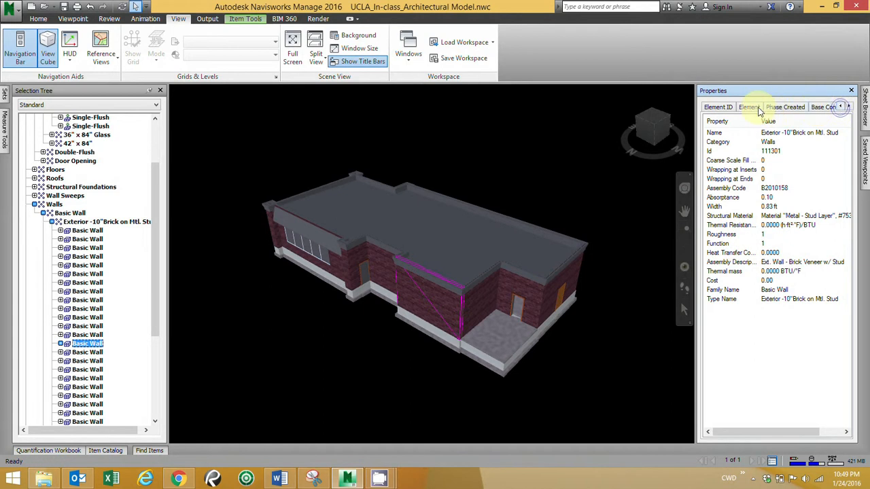
click(748, 107)
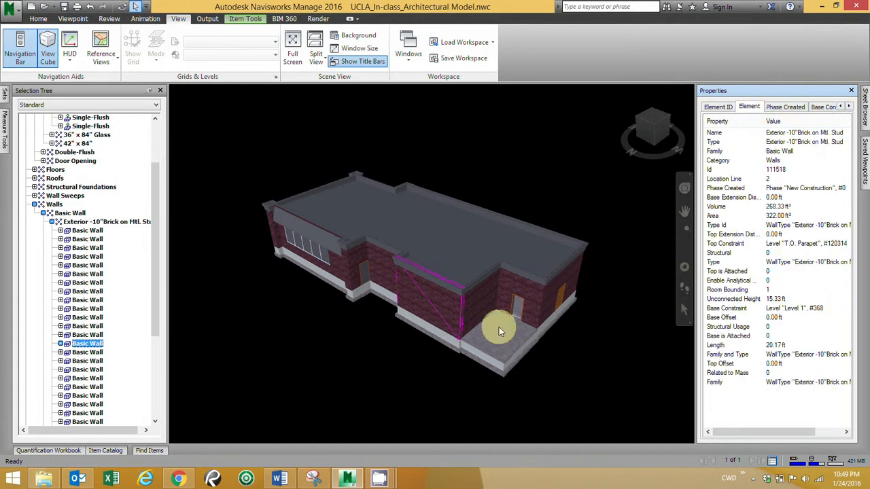
mouse_move(479, 311)
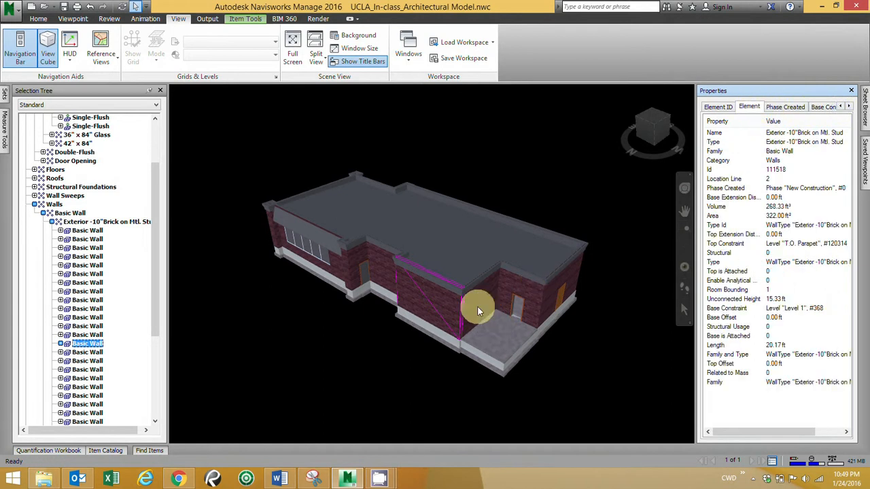
mouse_move(494, 306)
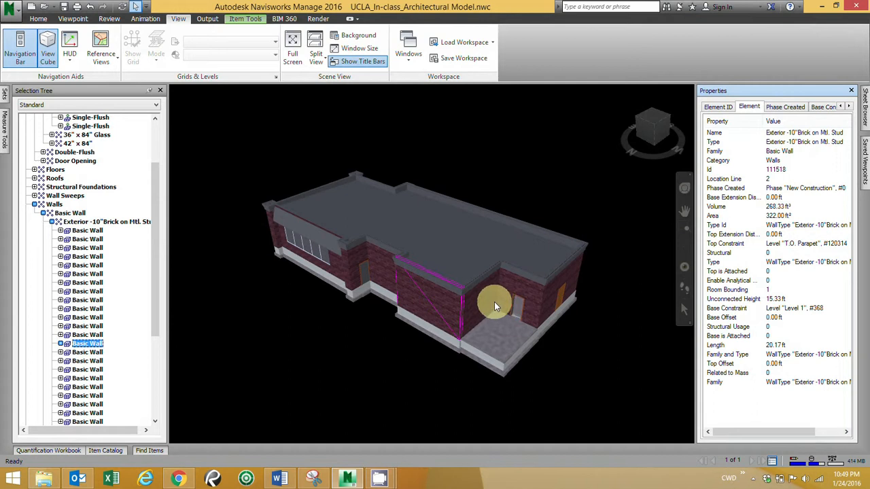